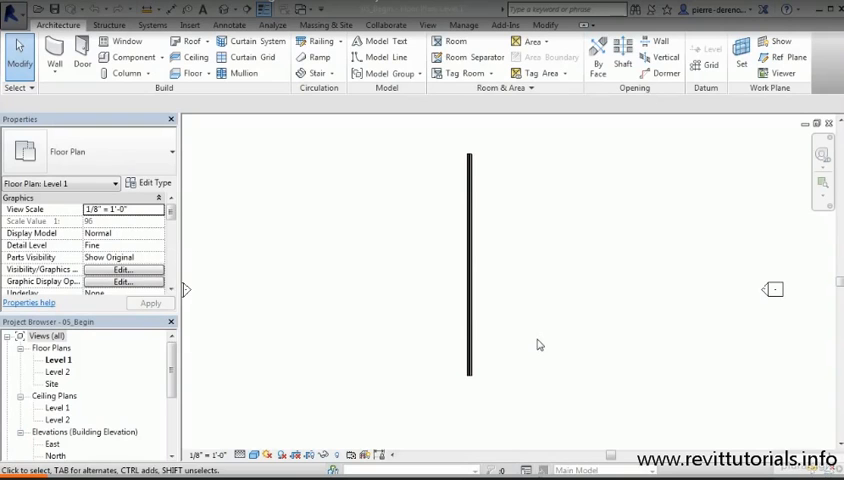
pyautogui.moveTo(588, 202)
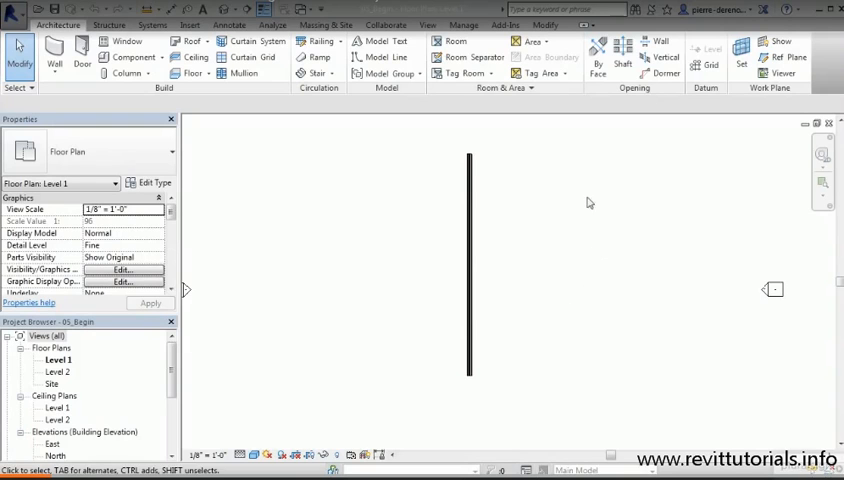
pyautogui.moveTo(518, 396)
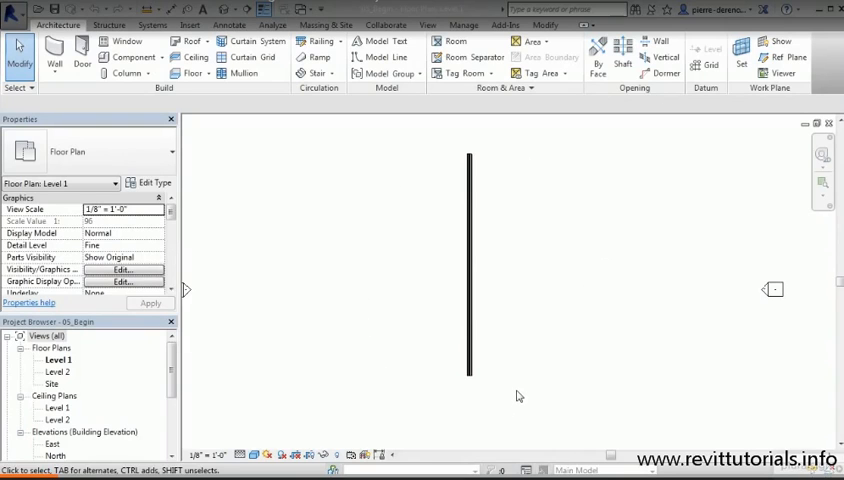
# Delete the single vertical wall from the Level 1 floor plan via its context menu
pyautogui.click(470, 240)
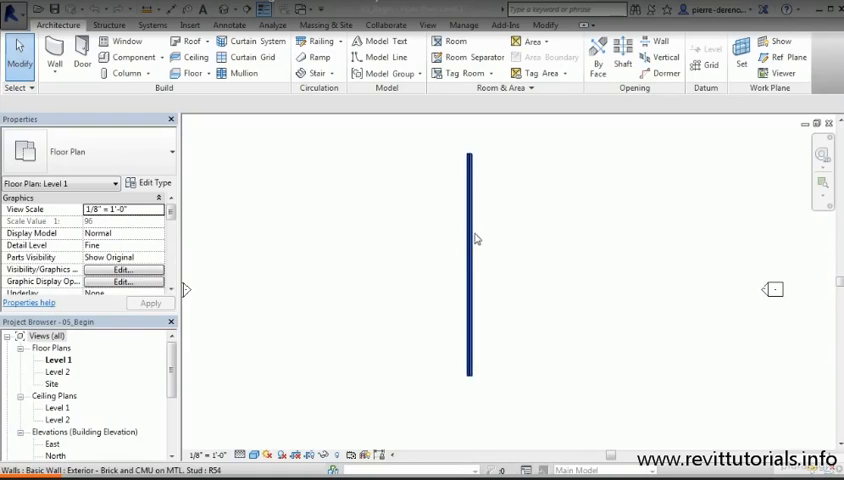
pyautogui.click(470, 260)
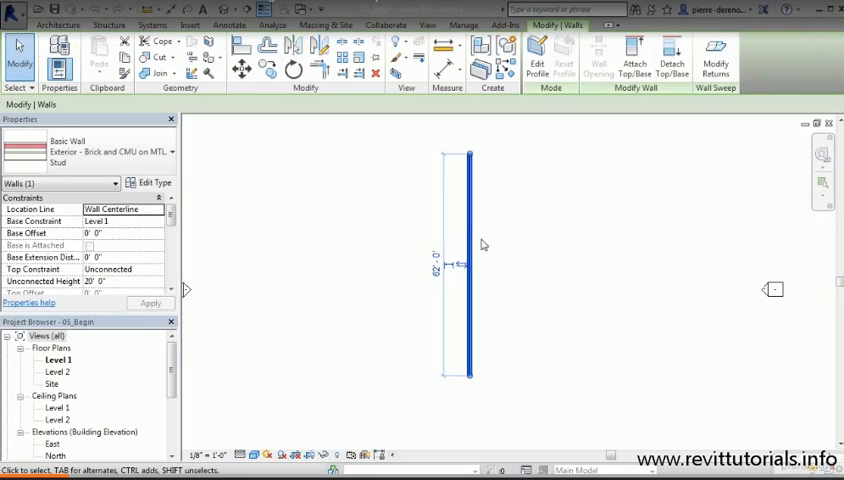
pyautogui.moveTo(376, 74)
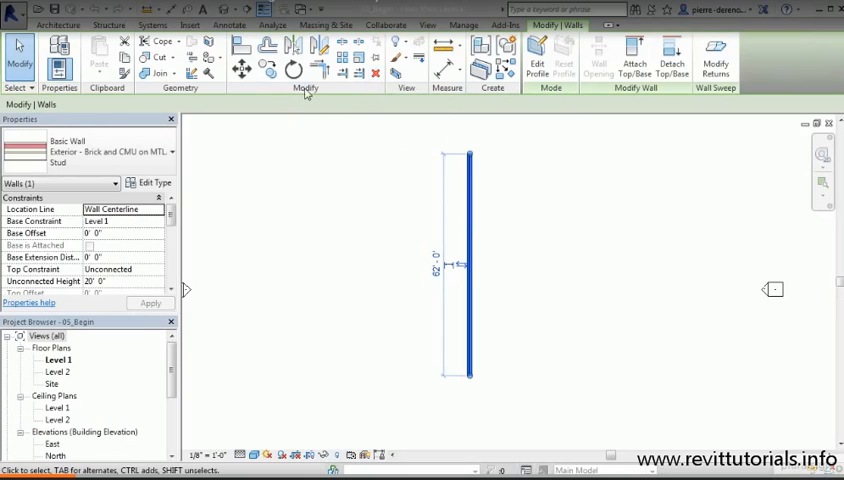
pyautogui.moveTo(530, 220)
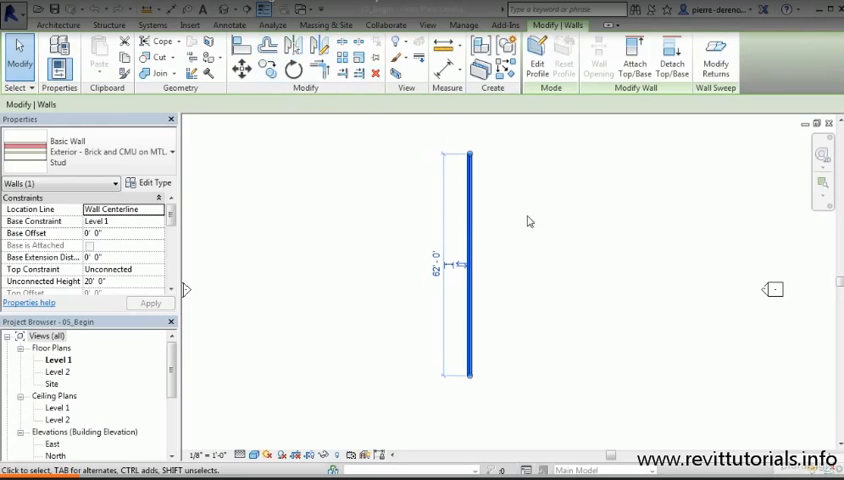
pyautogui.rightClick(528, 222)
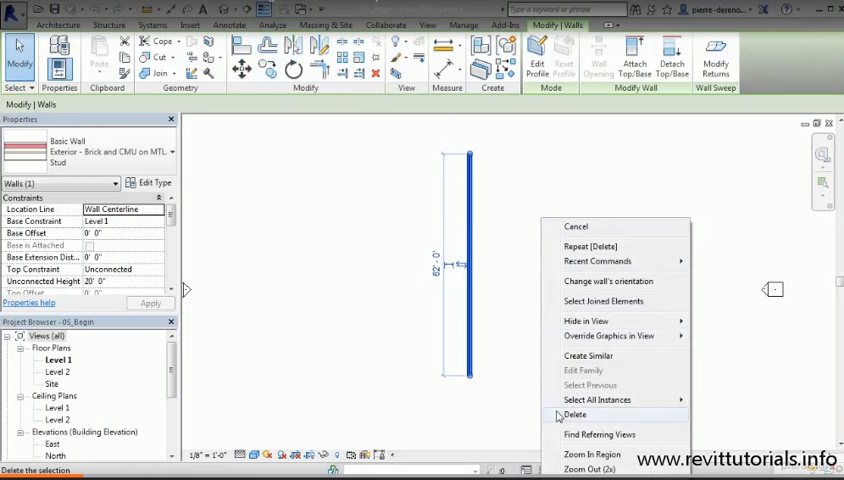
pyautogui.click(576, 414)
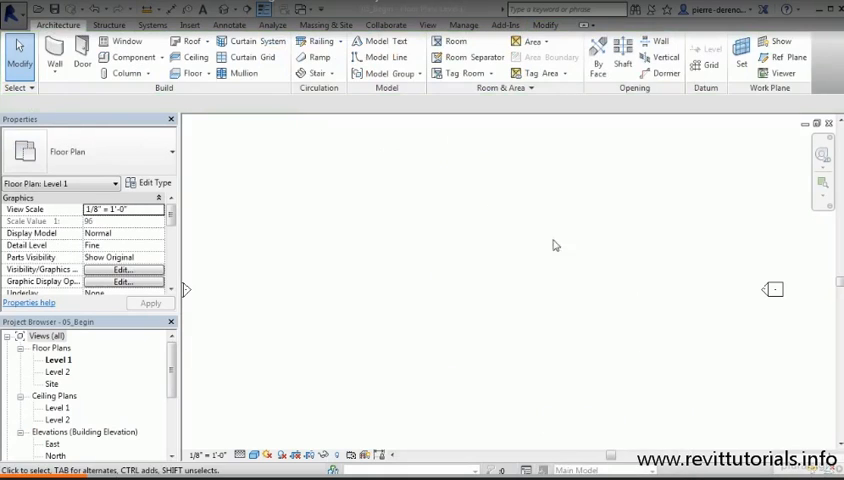
pyautogui.moveTo(490, 312)
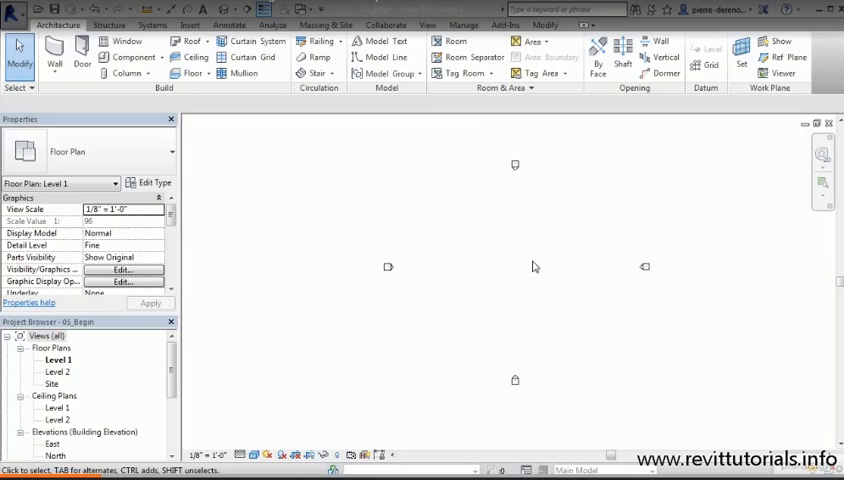
pyautogui.moveTo(530, 248)
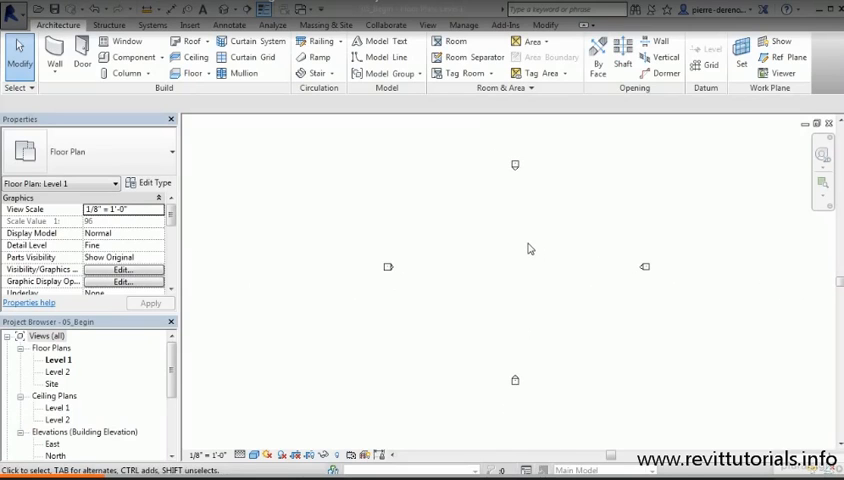
pyautogui.moveTo(484, 270)
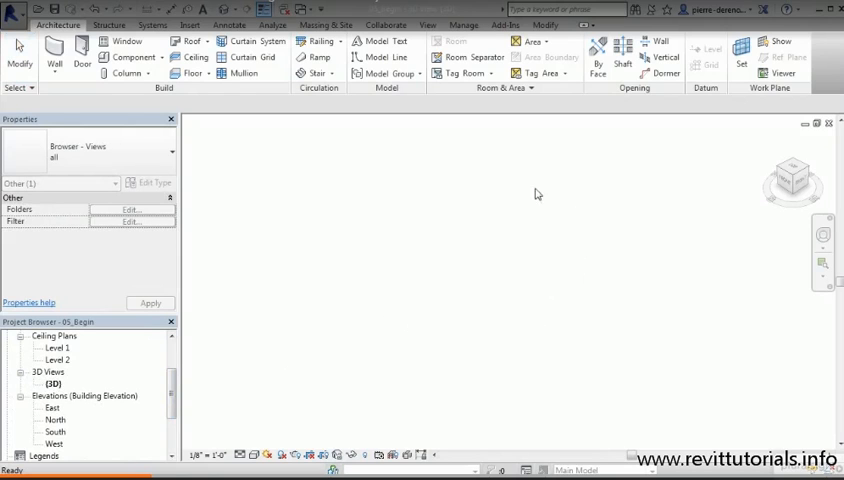
pyautogui.moveTo(508, 300)
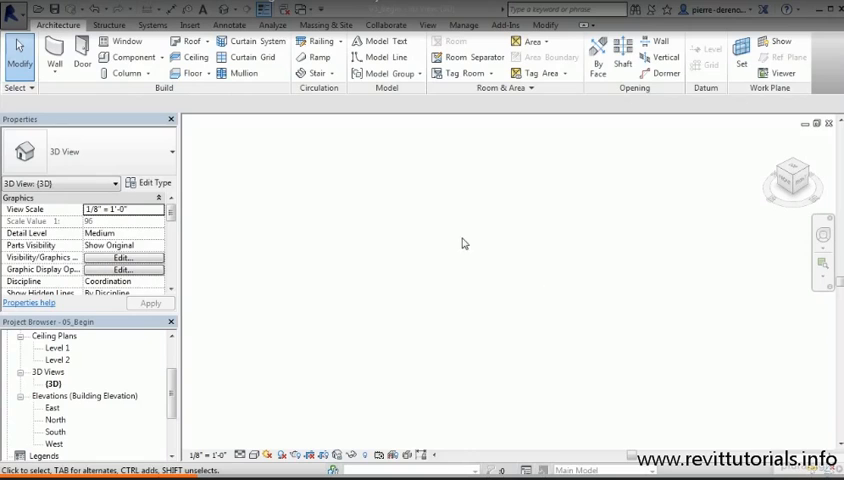
pyautogui.moveTo(728, 176)
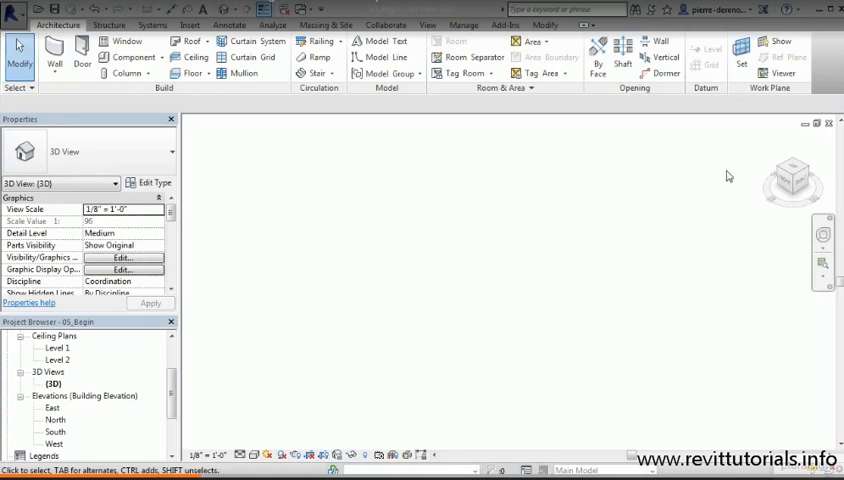
pyautogui.moveTo(816, 160)
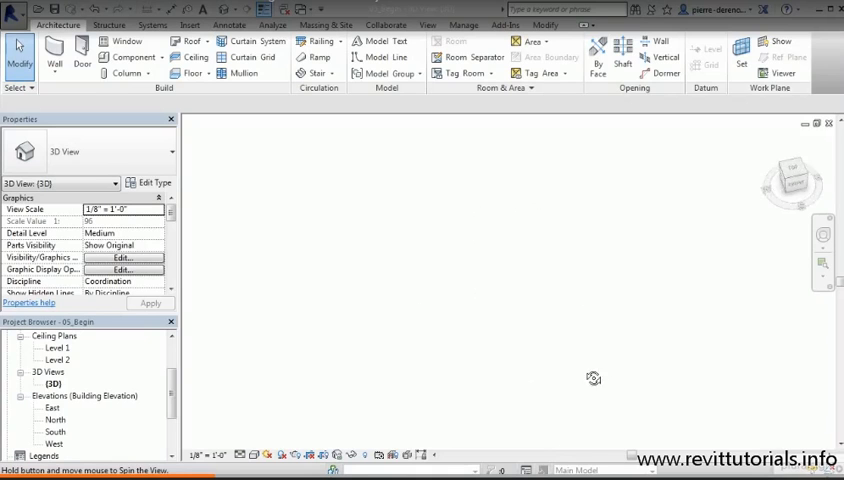
# Orbit the empty default 3D view to look around the model space
pyautogui.moveTo(594, 378); pyautogui.dragTo(438, 282)
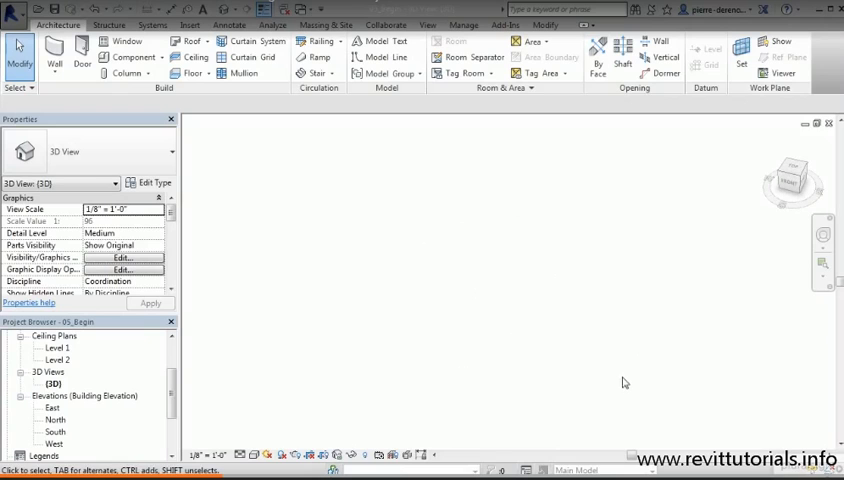
pyautogui.moveTo(600, 276)
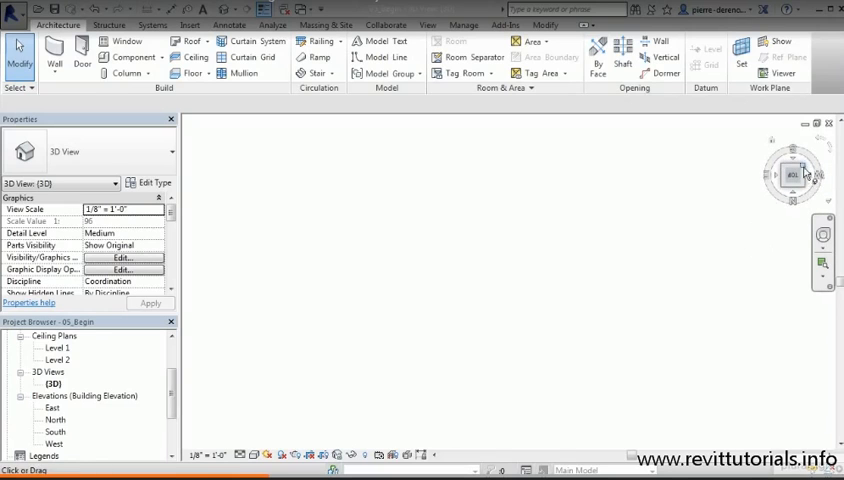
pyautogui.moveTo(668, 288)
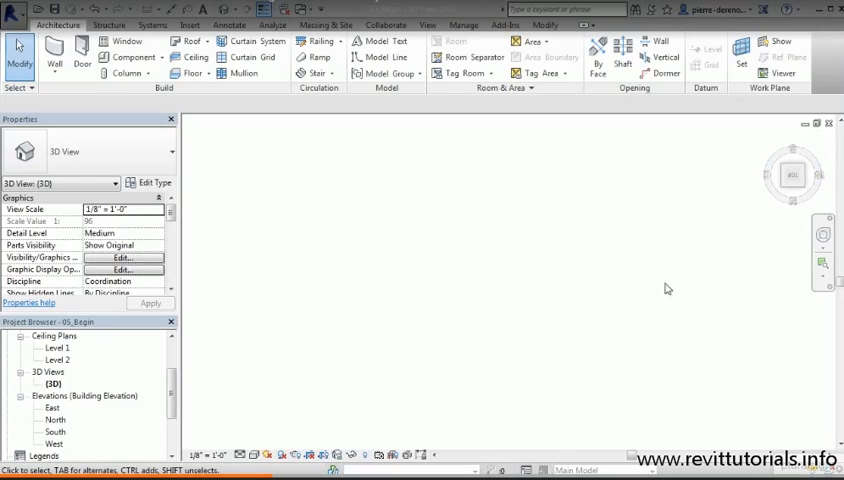
pyautogui.moveTo(616, 280)
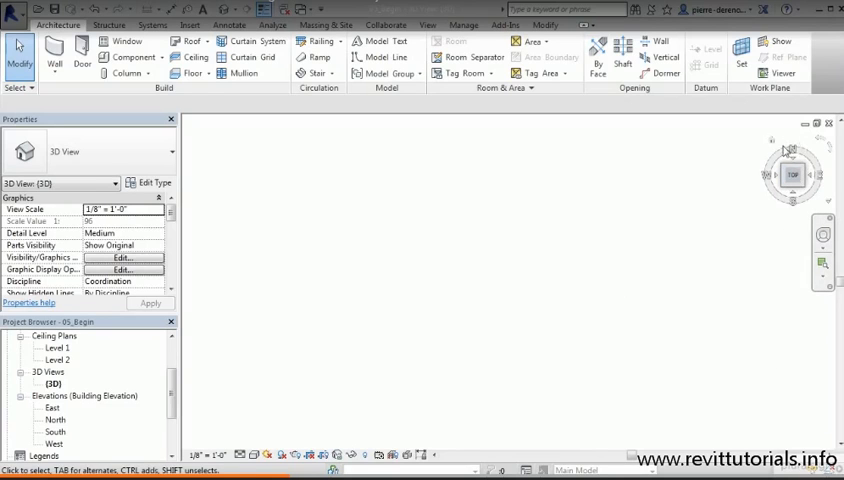
pyautogui.moveTo(730, 220)
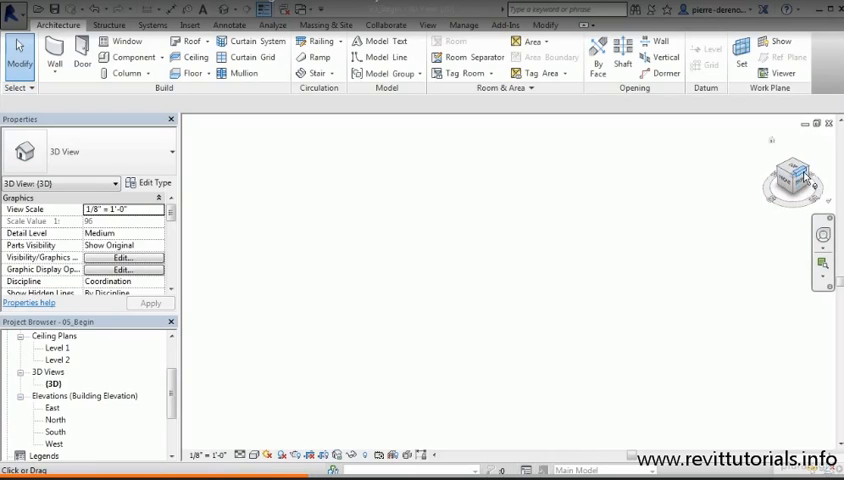
pyautogui.moveTo(796, 184); pyautogui.dragTo(792, 204)
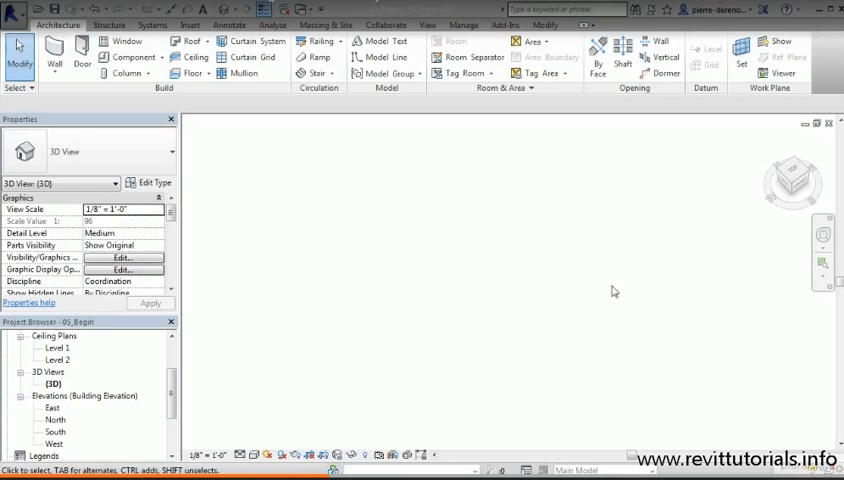
pyautogui.moveTo(546, 260)
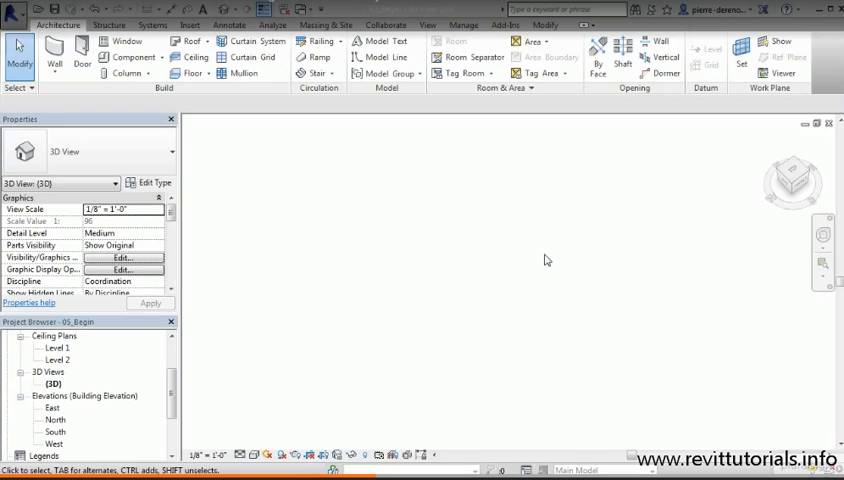
pyautogui.moveTo(120, 424)
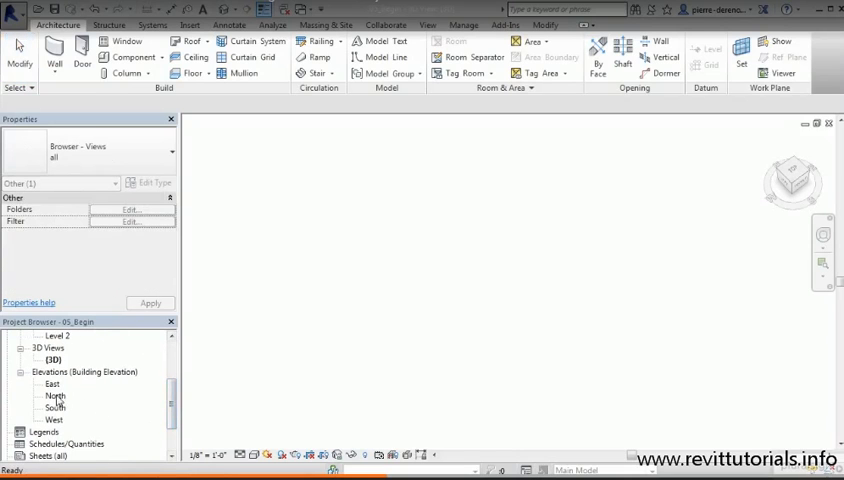
# Switch to the North building elevation showing the Level 1 and Level 2 lines
pyautogui.doubleClick(56, 396)
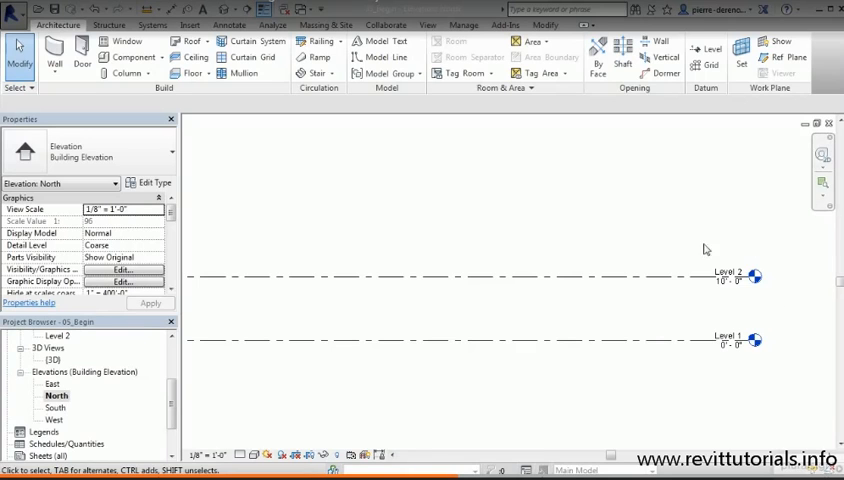
# Set Level 2's elevation to 12' above Level 1 and start the Level tool
pyautogui.click(712, 284)
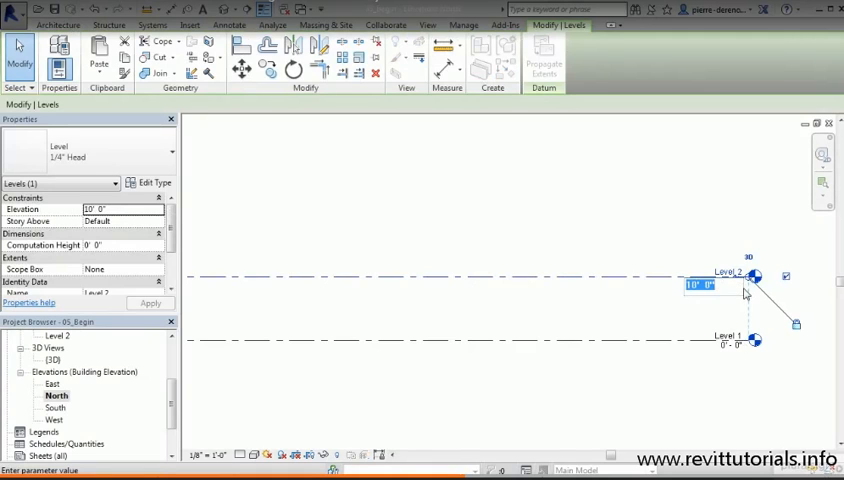
pyautogui.write("12'")
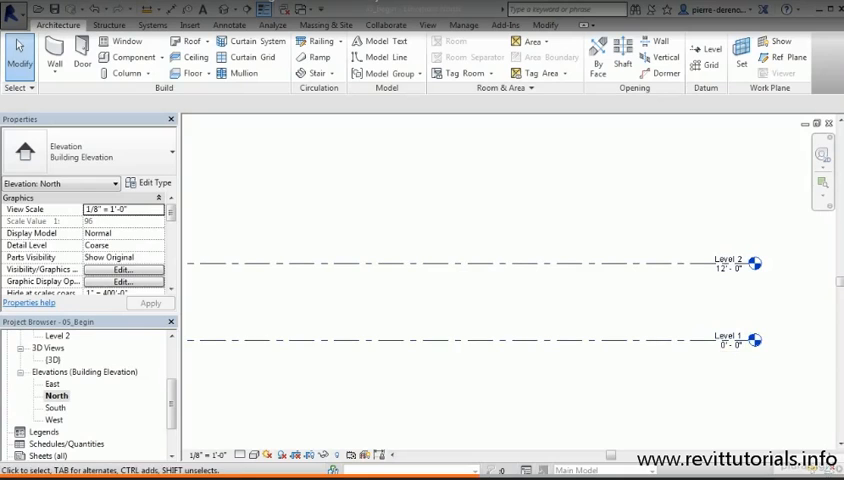
pyautogui.moveTo(752, 428)
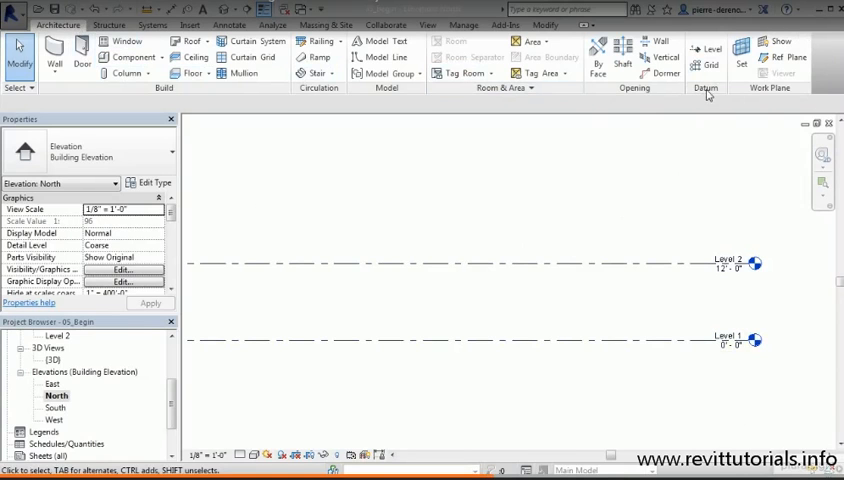
pyautogui.click(708, 52)
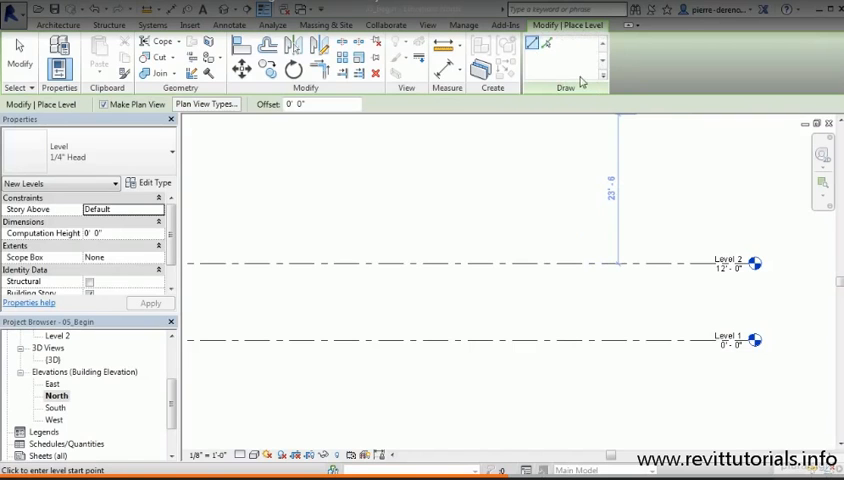
pyautogui.moveTo(532, 44)
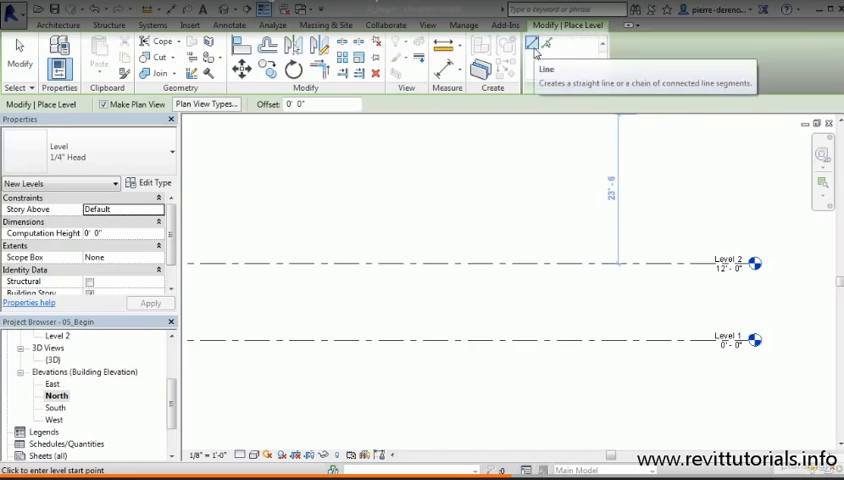
pyautogui.moveTo(540, 46)
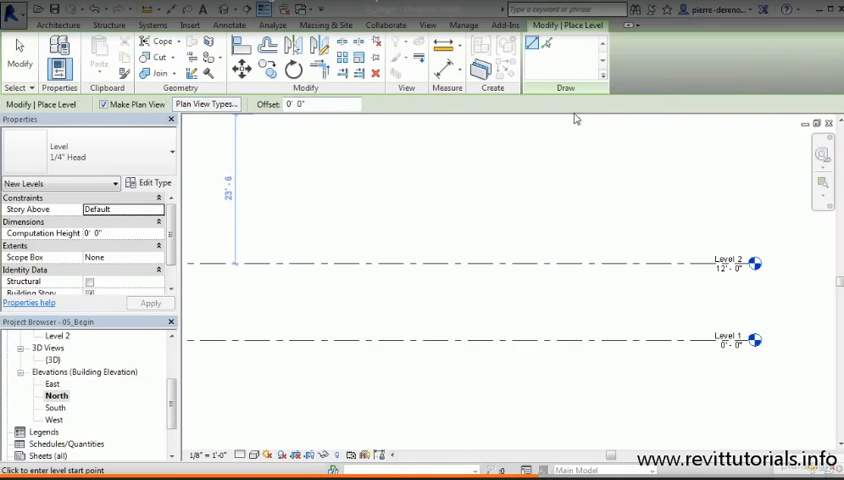
pyautogui.moveTo(836, 108)
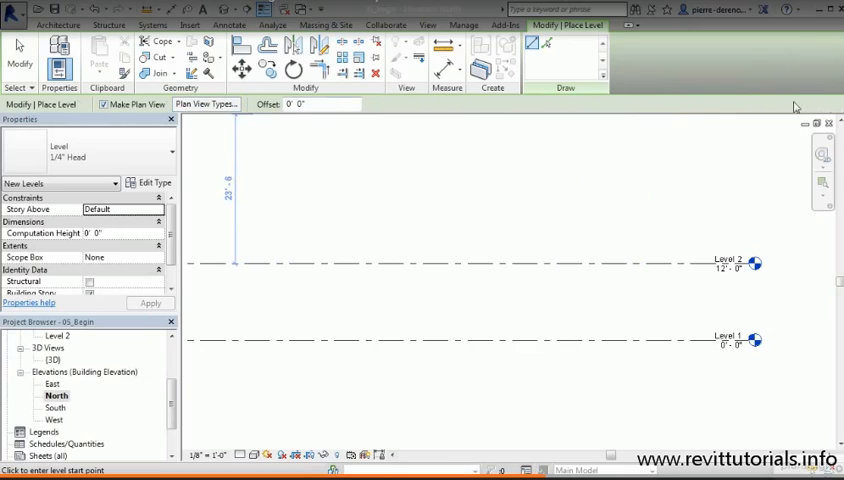
# Switch the Level tool to Pick Lines with a 12' 0" offset
pyautogui.click(104, 104)
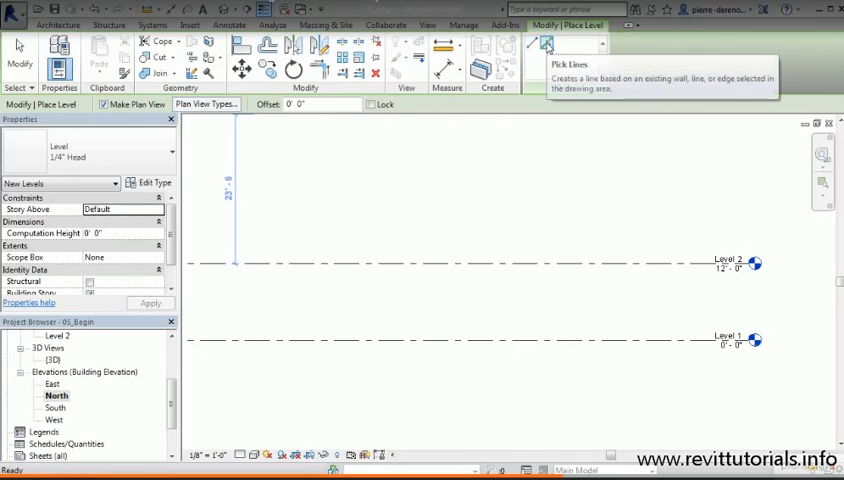
pyautogui.moveTo(548, 44)
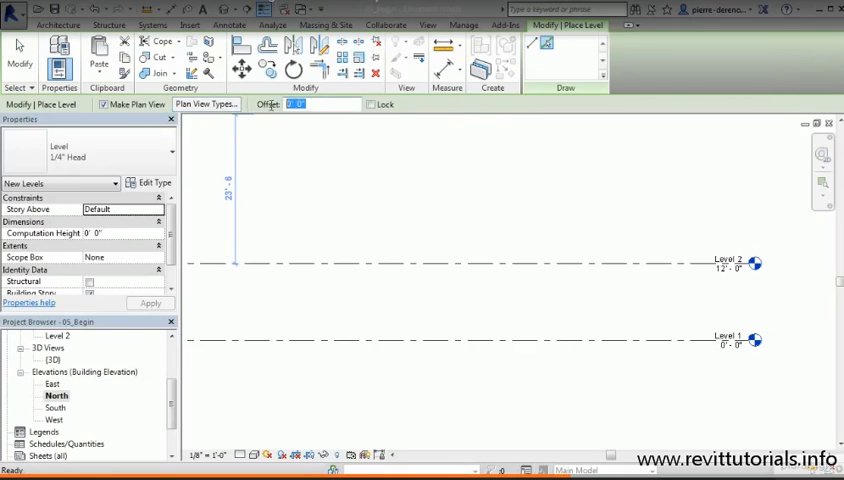
pyautogui.write('12')
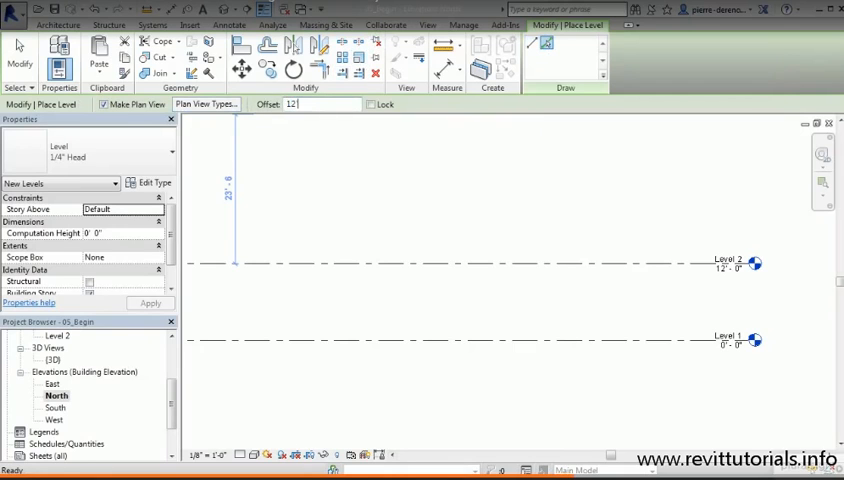
pyautogui.write('12\' 0"')
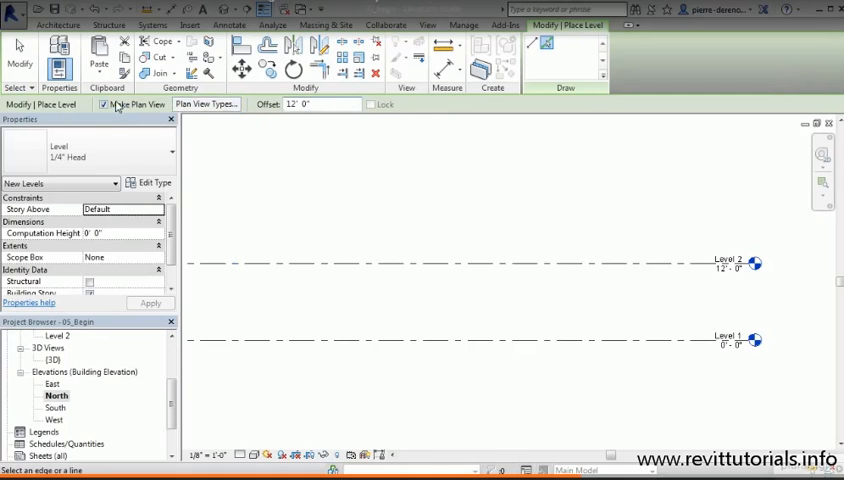
pyautogui.click(310, 104)
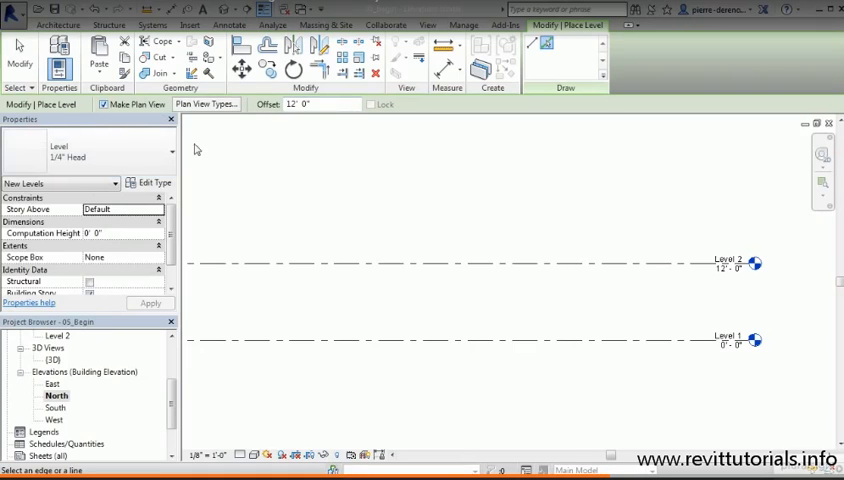
pyautogui.moveTo(204, 160)
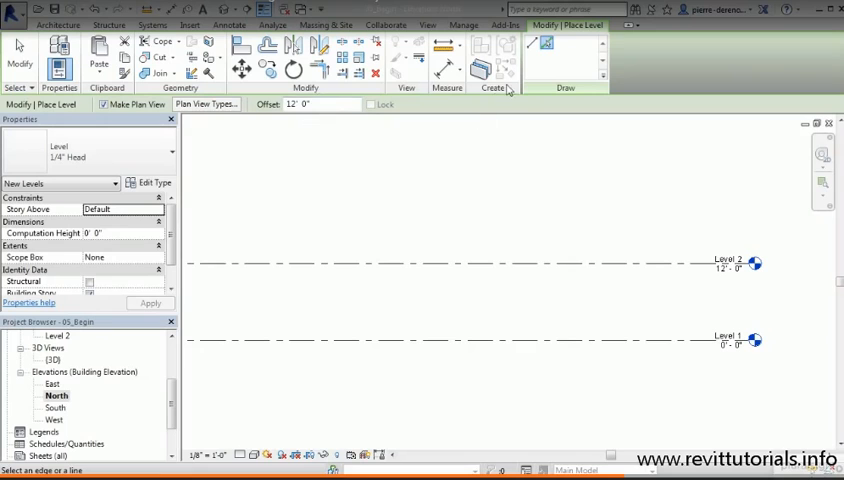
pyautogui.moveTo(656, 224)
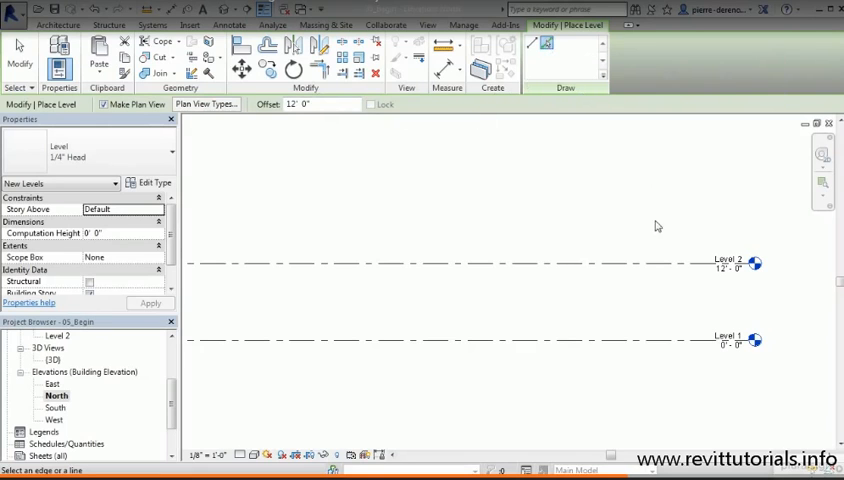
pyautogui.moveTo(652, 260)
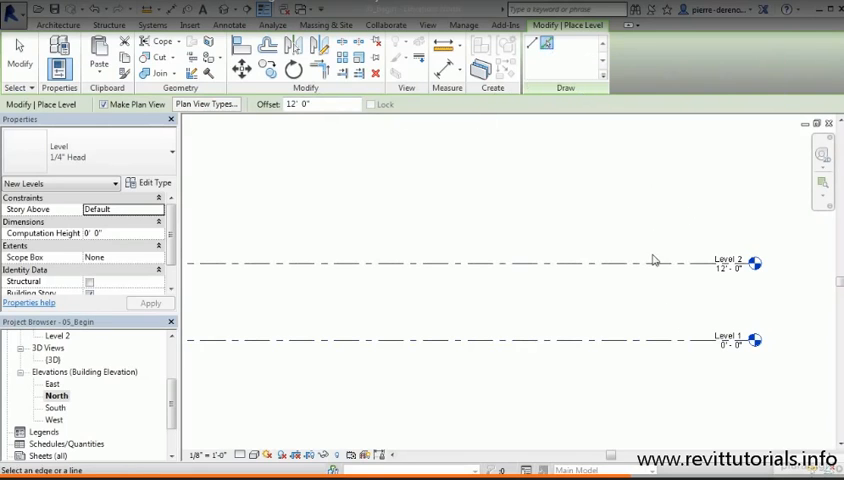
pyautogui.moveTo(652, 264)
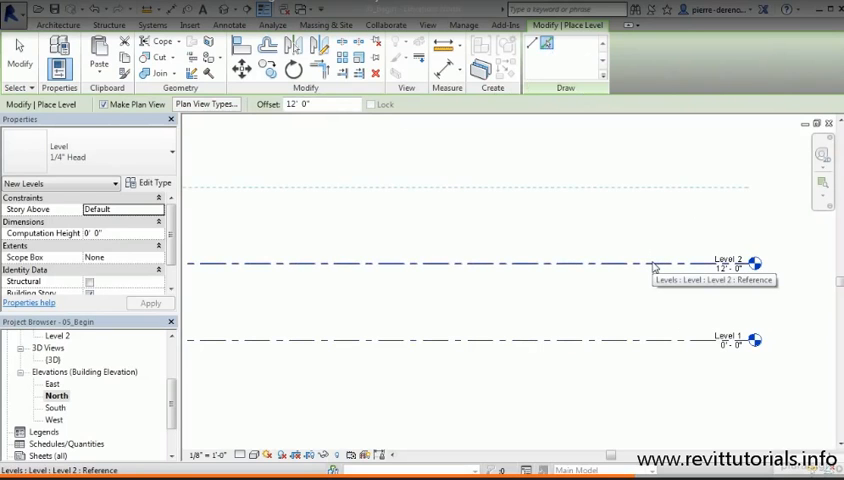
pyautogui.moveTo(656, 264)
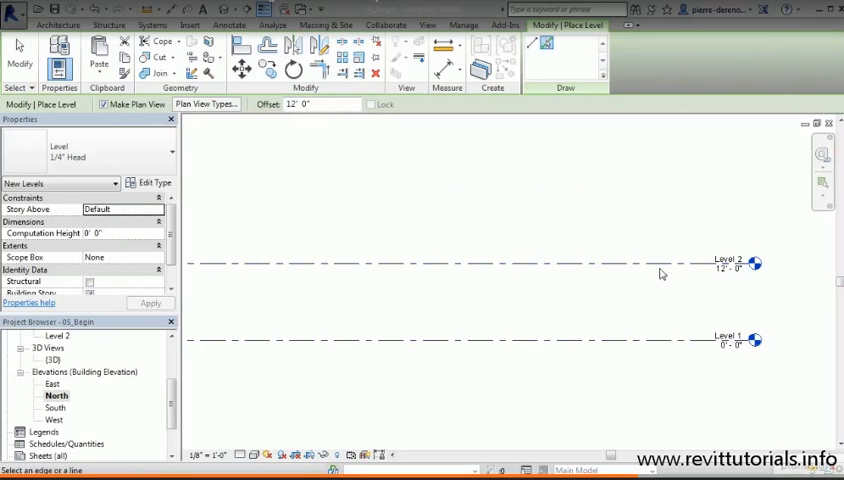
pyautogui.moveTo(656, 262)
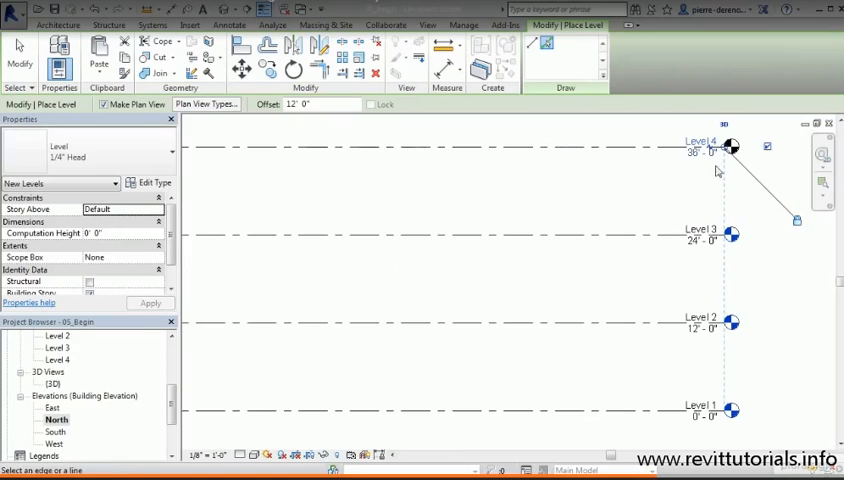
pyautogui.moveTo(724, 358)
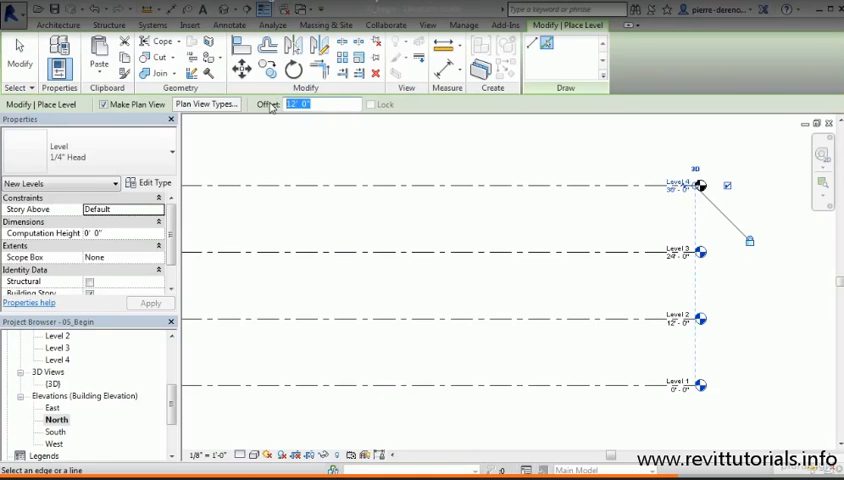
# Change the level placement offset to 4 ft for the next level
pyautogui.write('4')
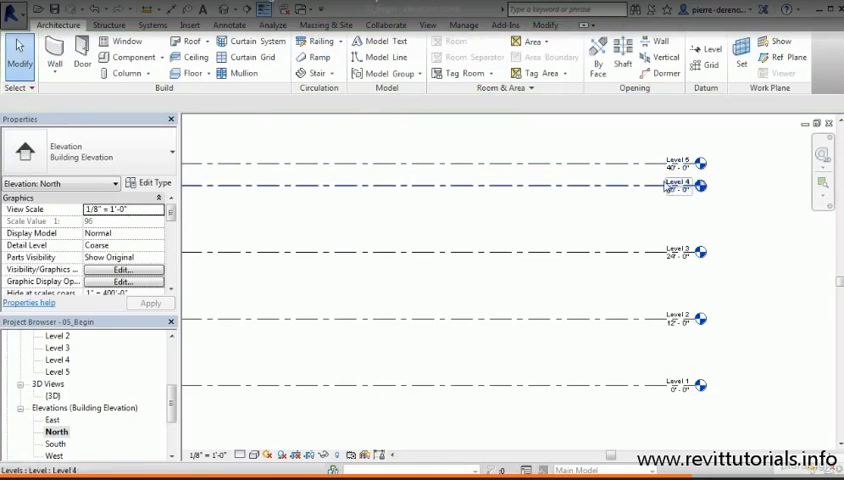
# Select the Level 4 line at 36' 0" after placing Level 5 at 40' 0"
pyautogui.click(680, 184)
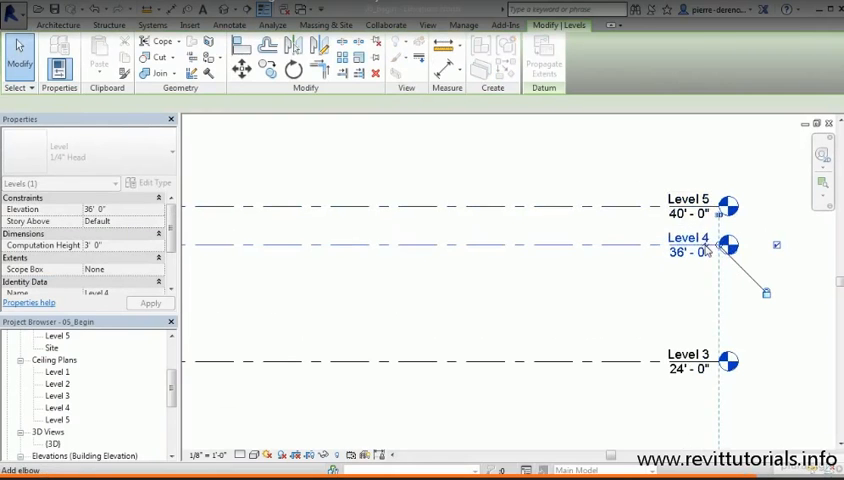
# Rename Level 4 to Roof Level and accept renaming its corresponding views
pyautogui.doubleClick(688, 238)
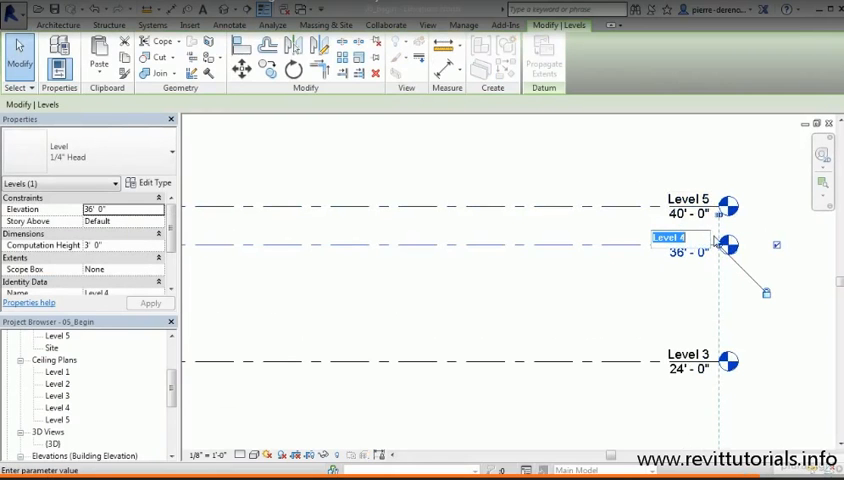
pyautogui.write('Roof')
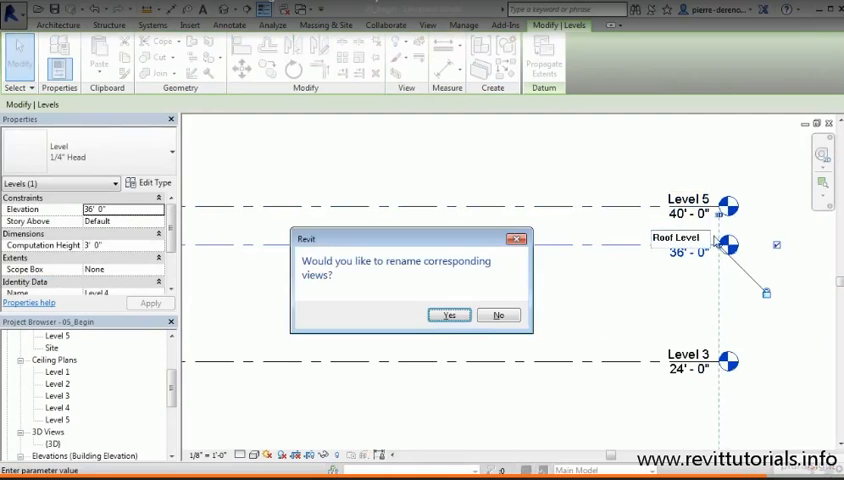
pyautogui.click(448, 316)
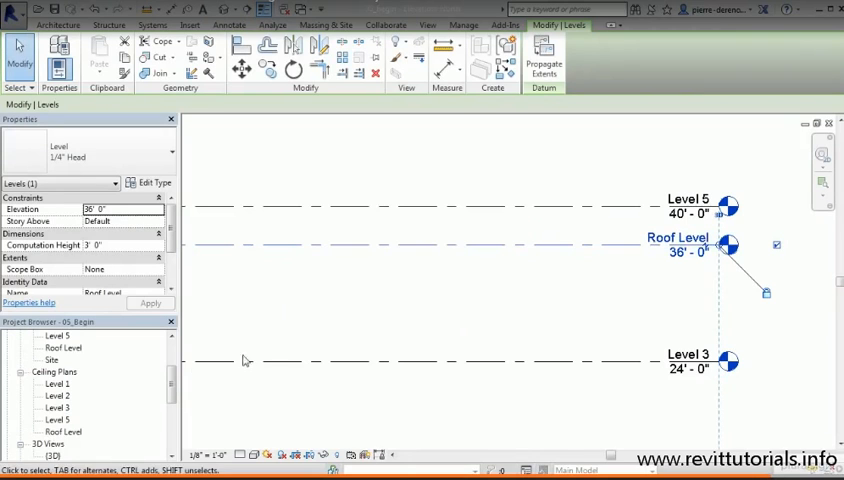
pyautogui.click(430, 360)
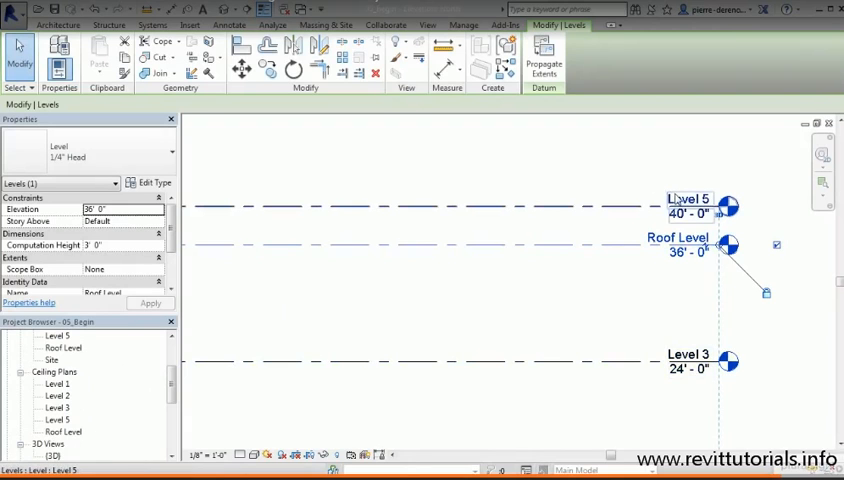
# Rename Level 5 to T.O. Parapet and accept renaming its corresponding views
pyautogui.doubleClick(684, 196)
pyautogui.write('T')
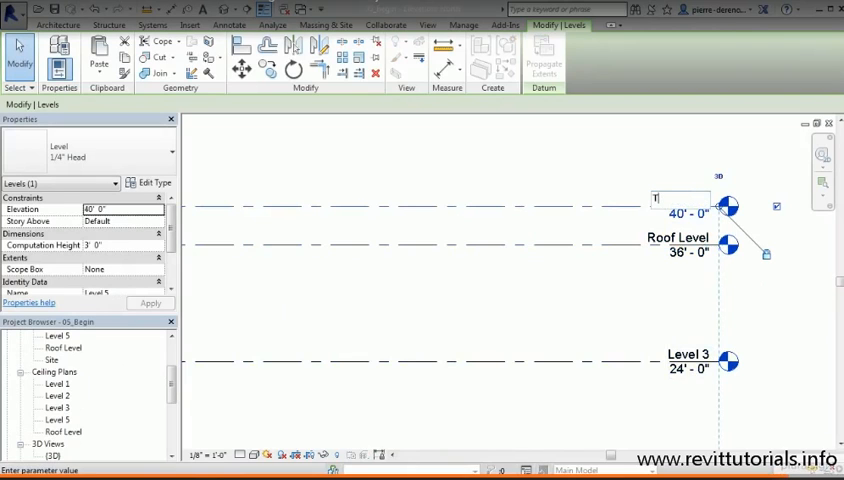
pyautogui.write('.O. P')
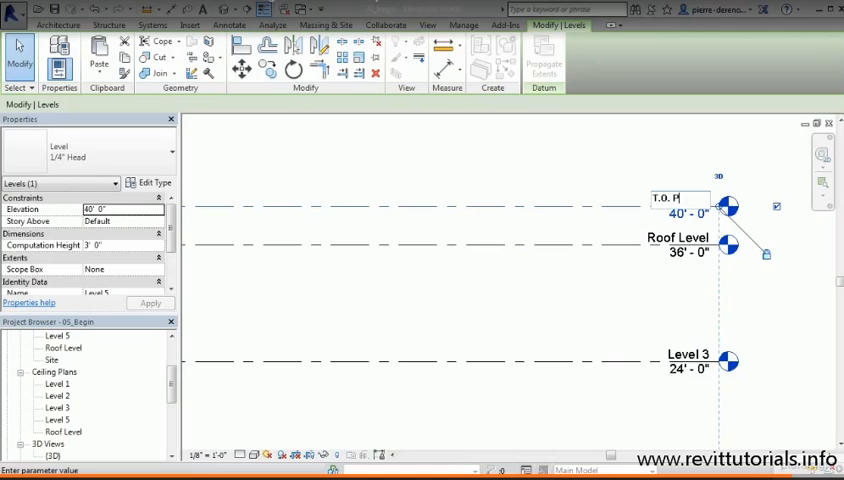
pyautogui.write('arapet')
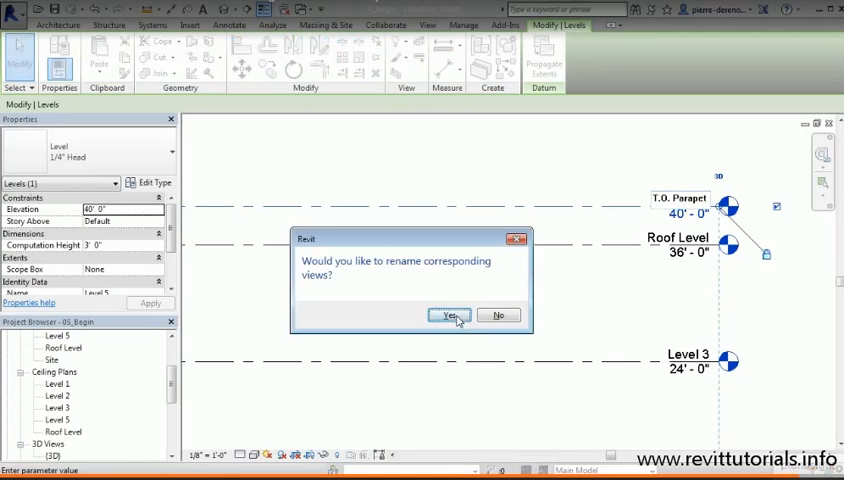
pyautogui.click(448, 316)
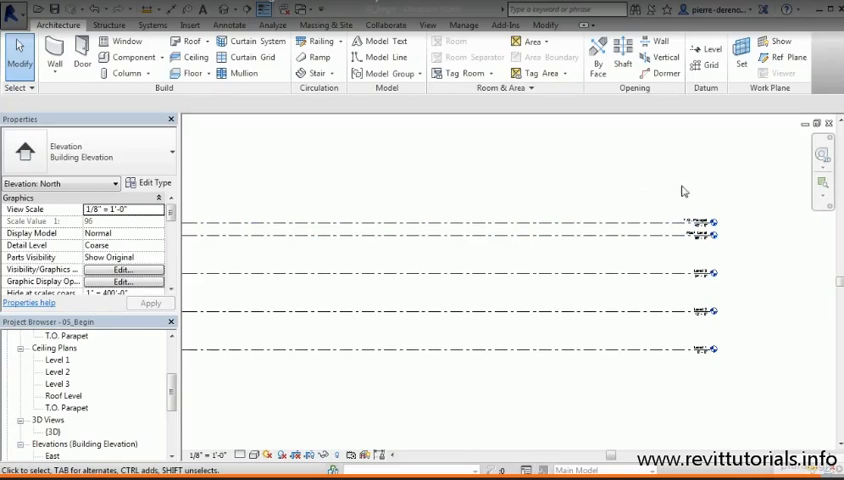
pyautogui.moveTo(770, 344)
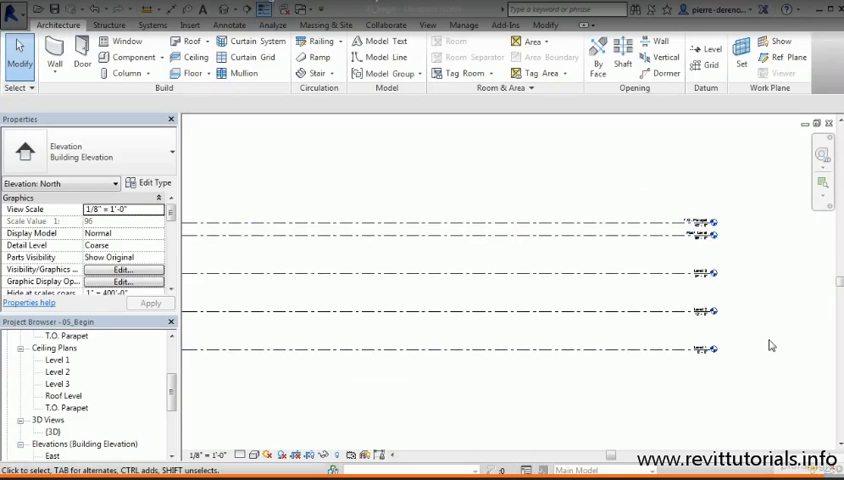